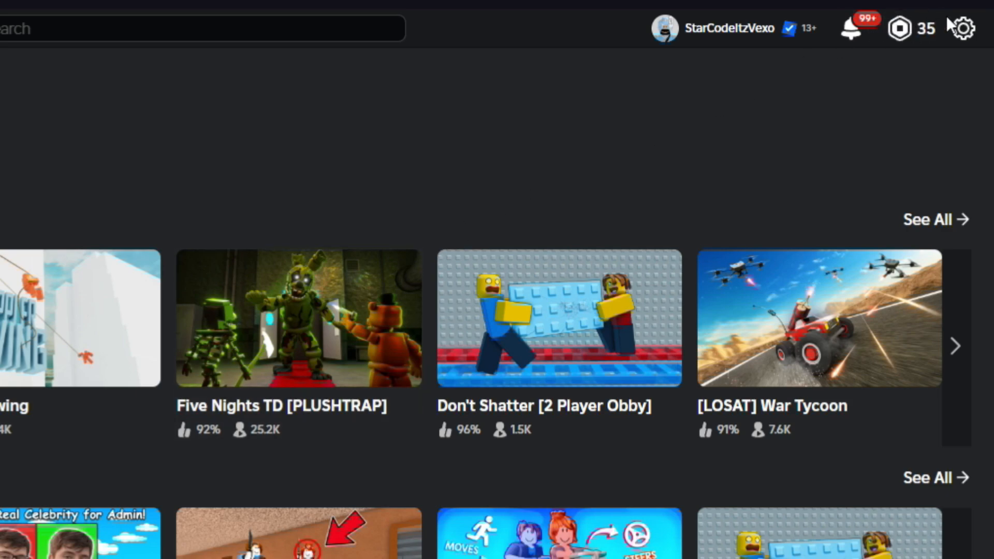
- Reach the account settings page from the gear menu on the home page
click(962, 28)
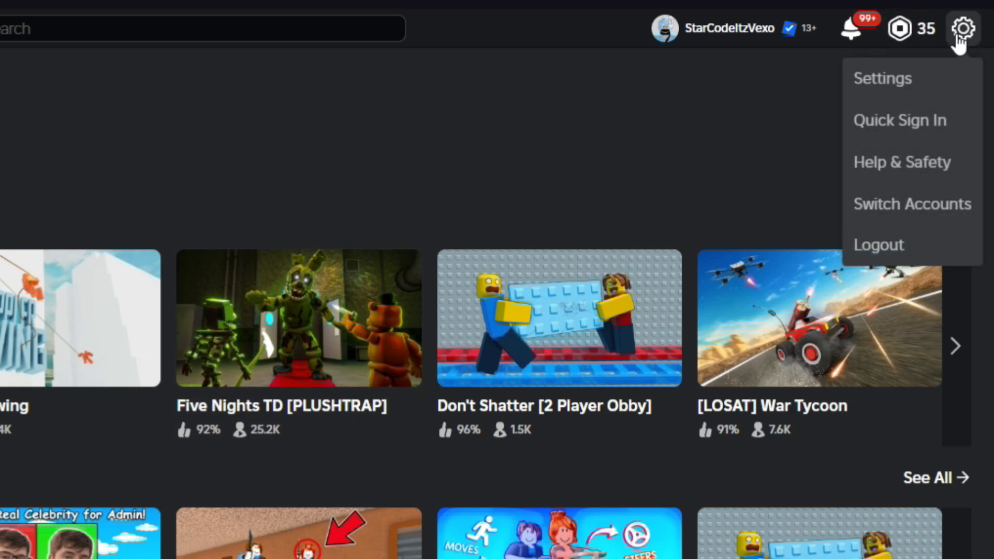
click(962, 28)
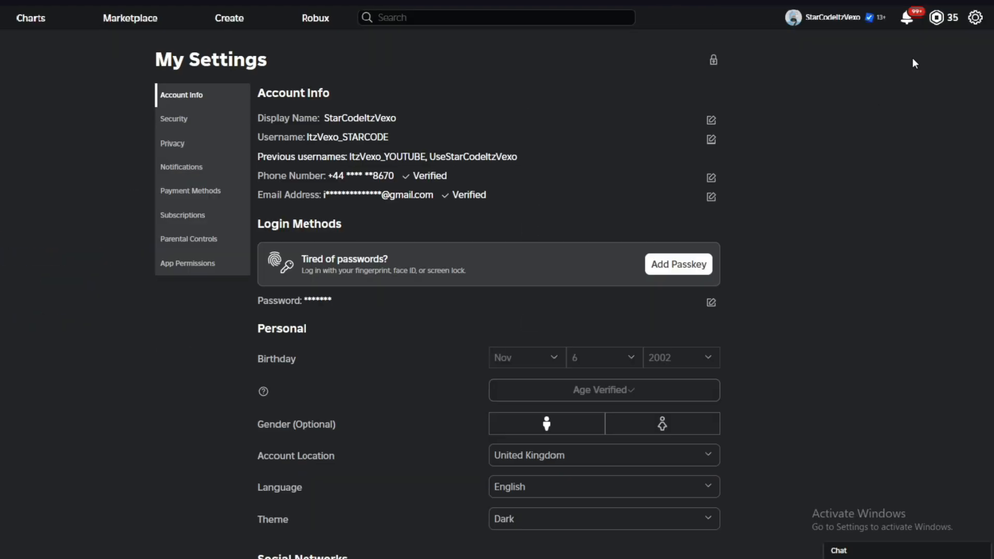
mouse_move(650, 103)
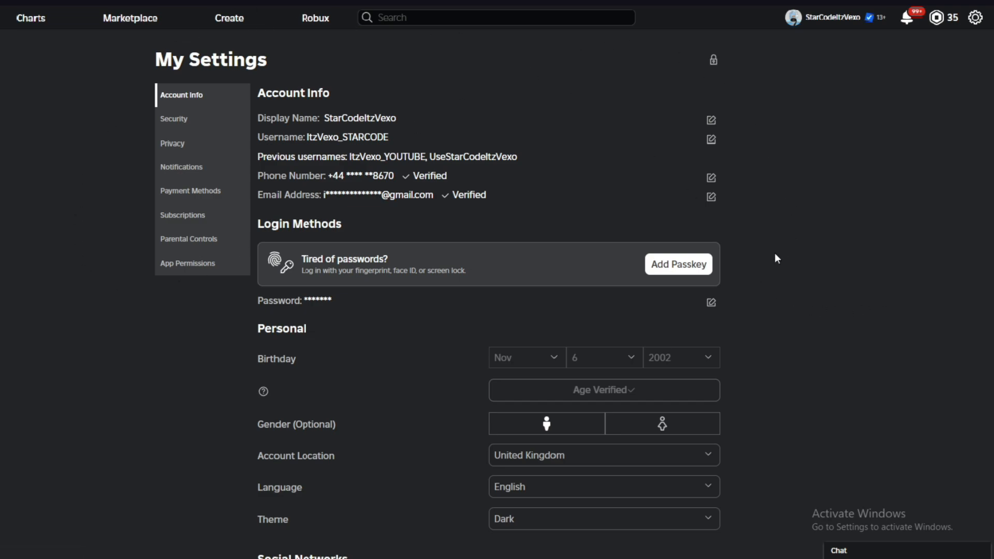
mouse_move(706, 94)
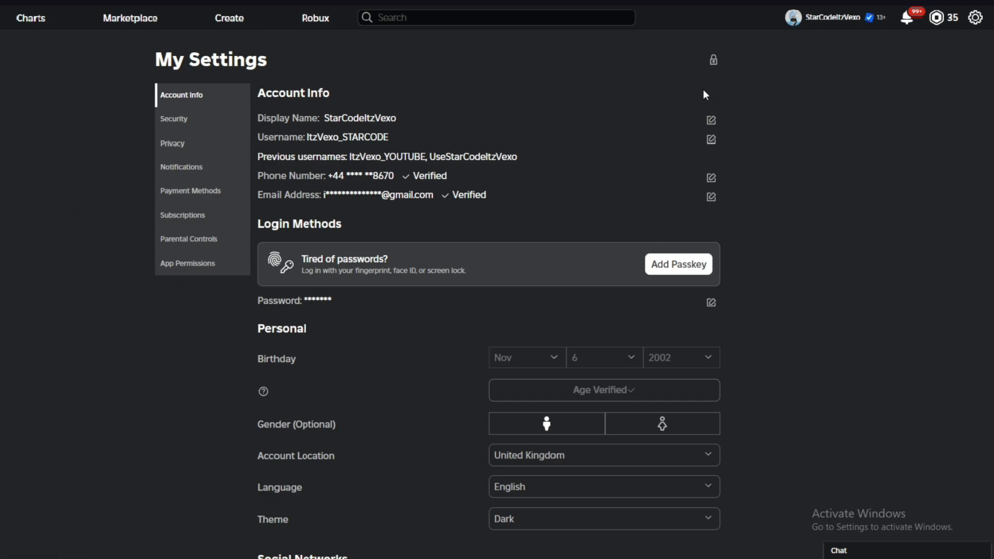
mouse_move(556, 53)
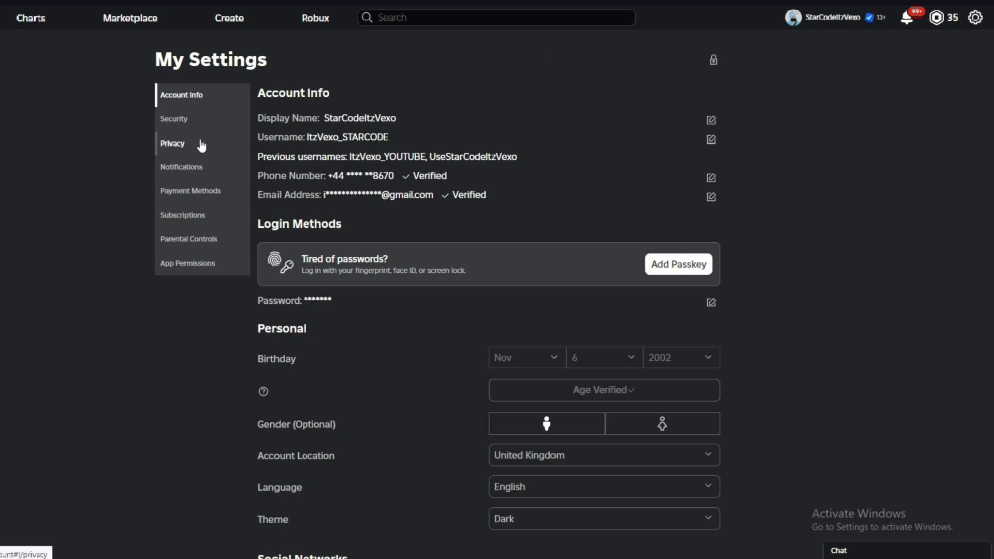
- Show the Privacy settings, attempt Account Restrictions and dismiss the Account PIN Required prompt, leaving it disabled
click(173, 143)
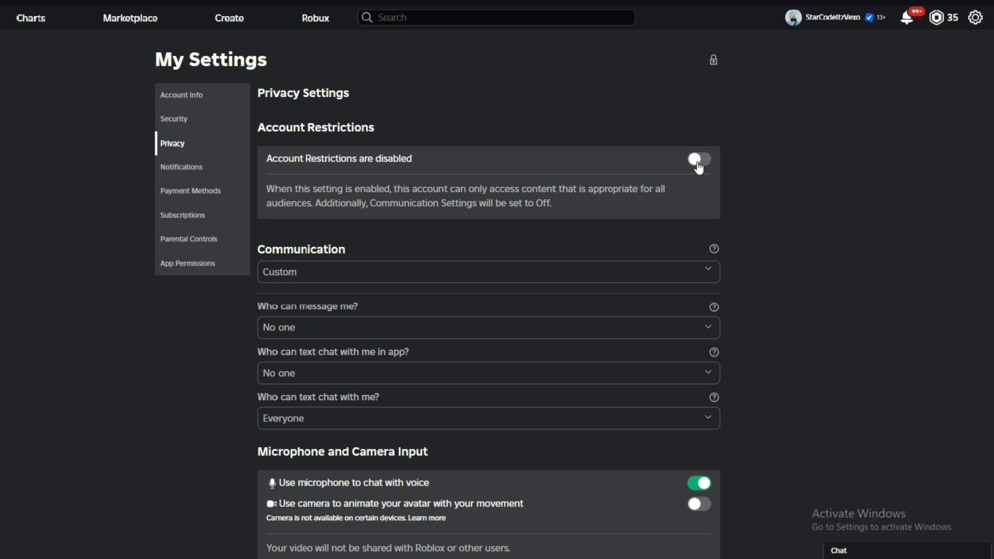
click(698, 159)
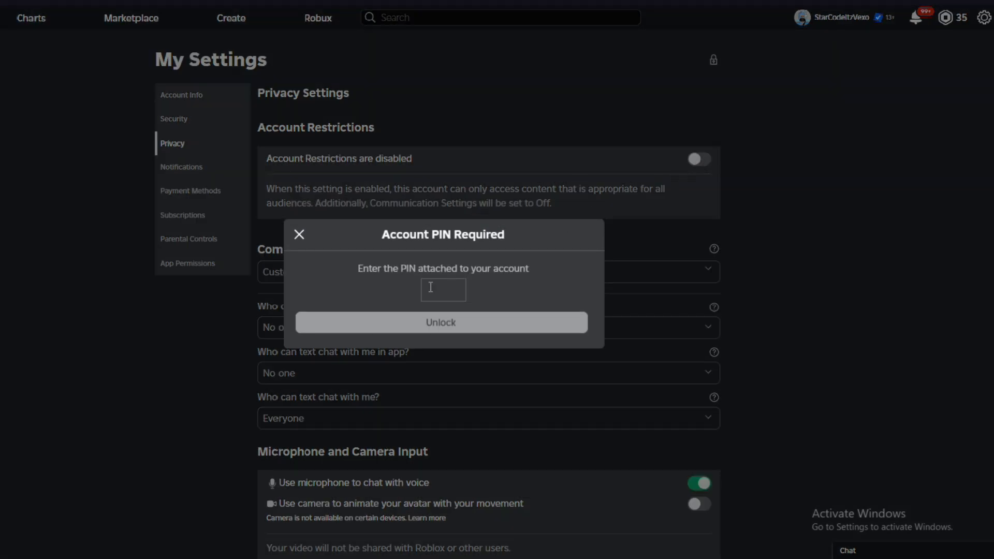
mouse_move(298, 234)
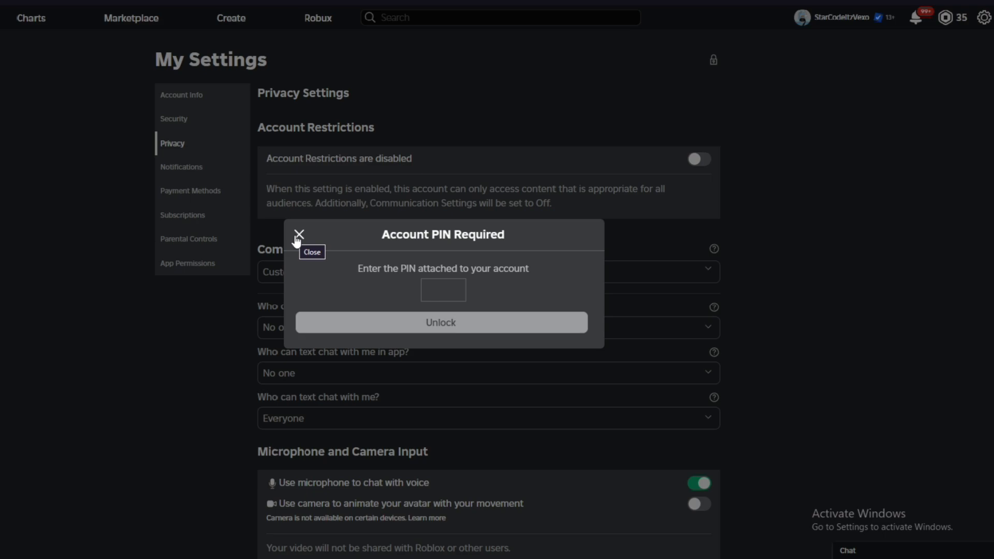
click(299, 234)
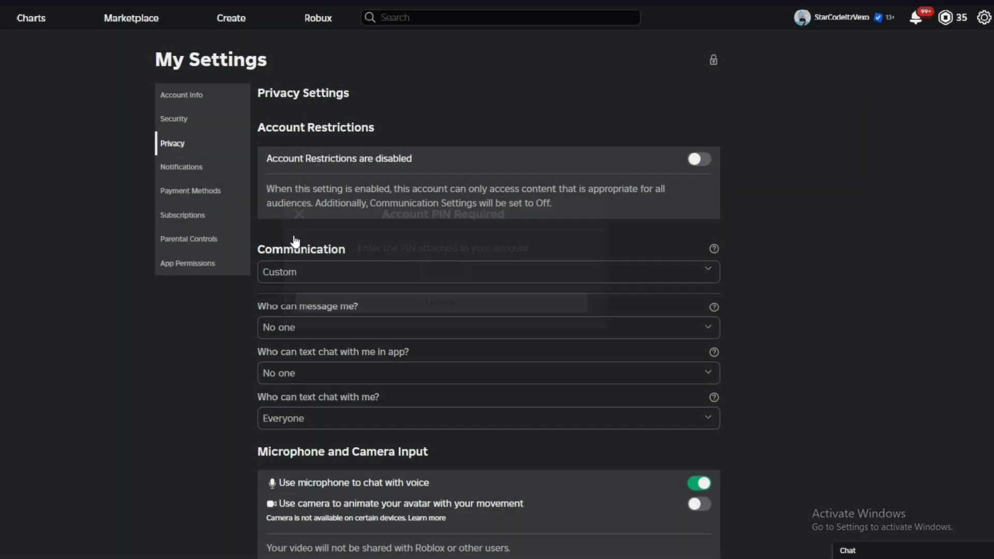
click(298, 214)
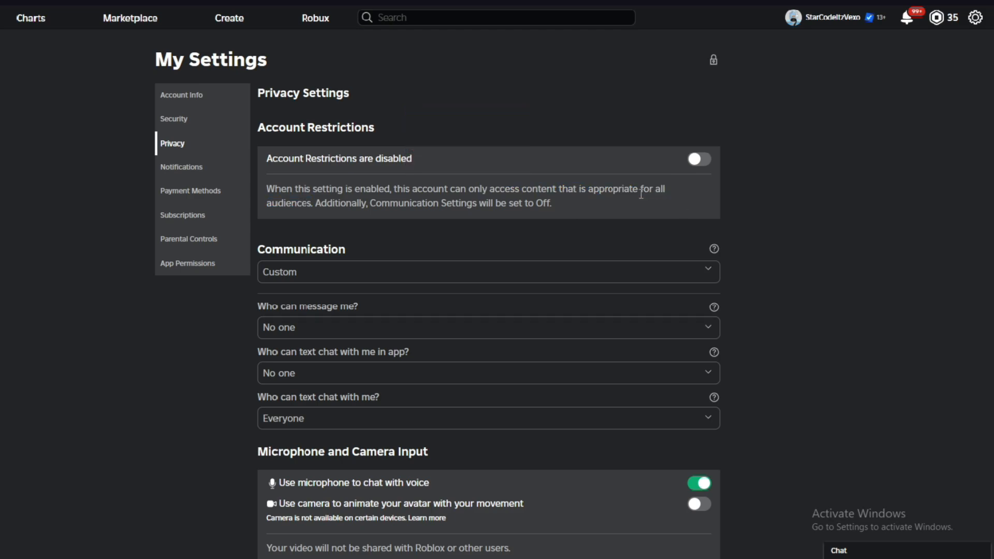
- Highlight and clear some restrictions description text, then move to Payment Methods settings
double_click(612, 189)
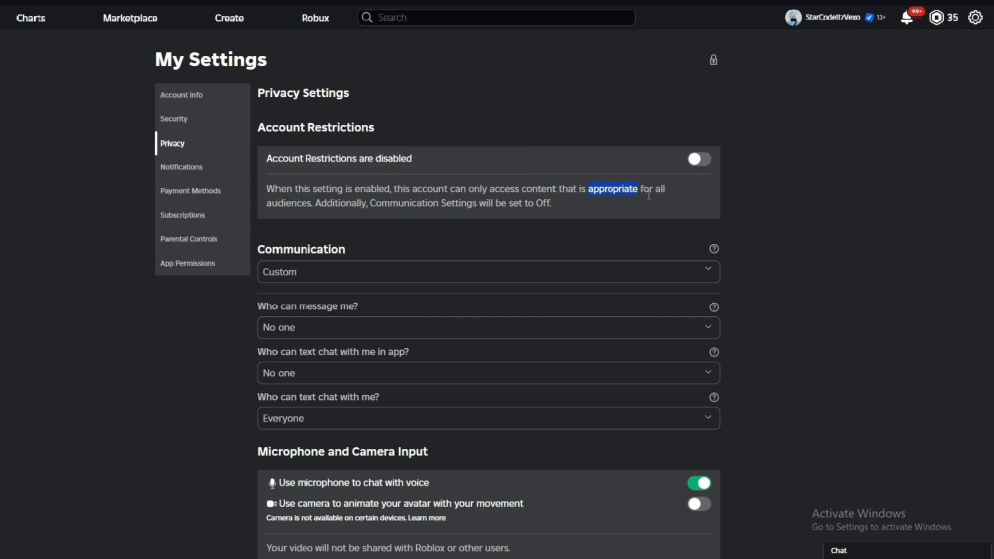
drag(637, 188, 374, 203)
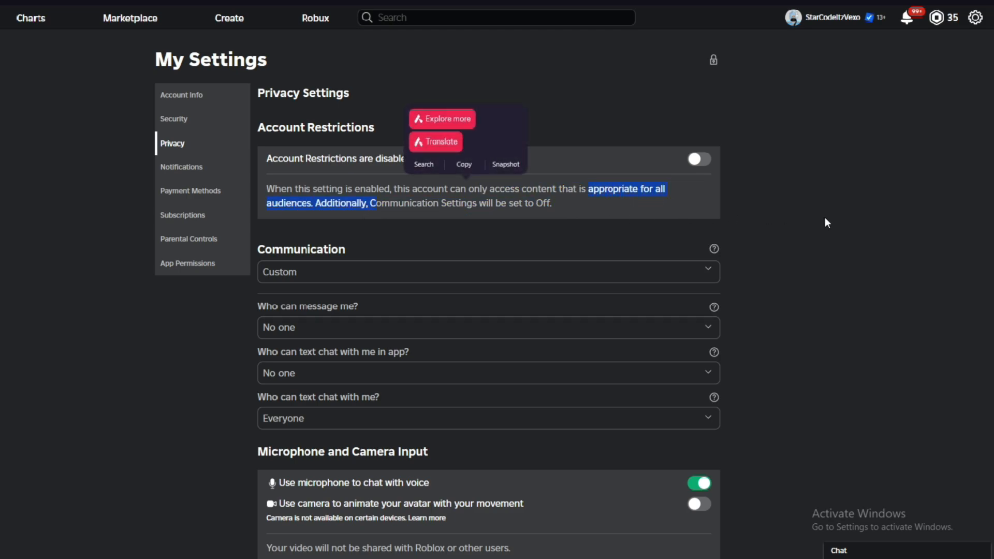
click(812, 220)
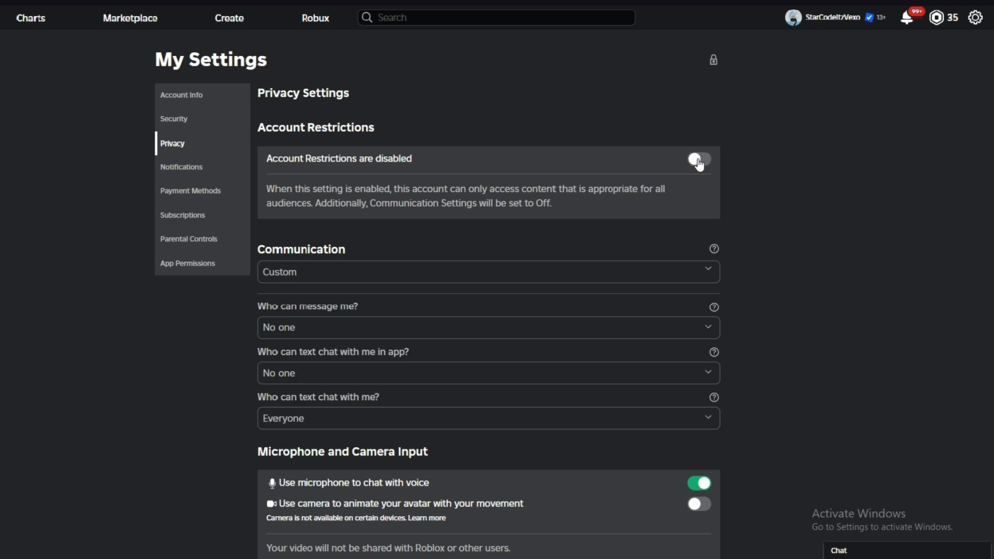
click(191, 190)
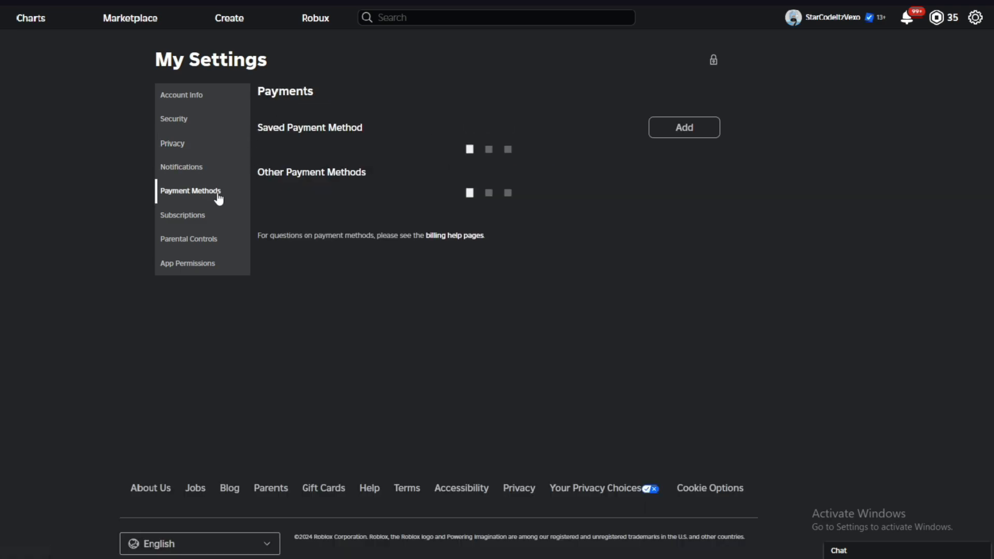
- Show Parental Controls with Parent PIN enabled and Allowed Experiences at 17+
click(188, 238)
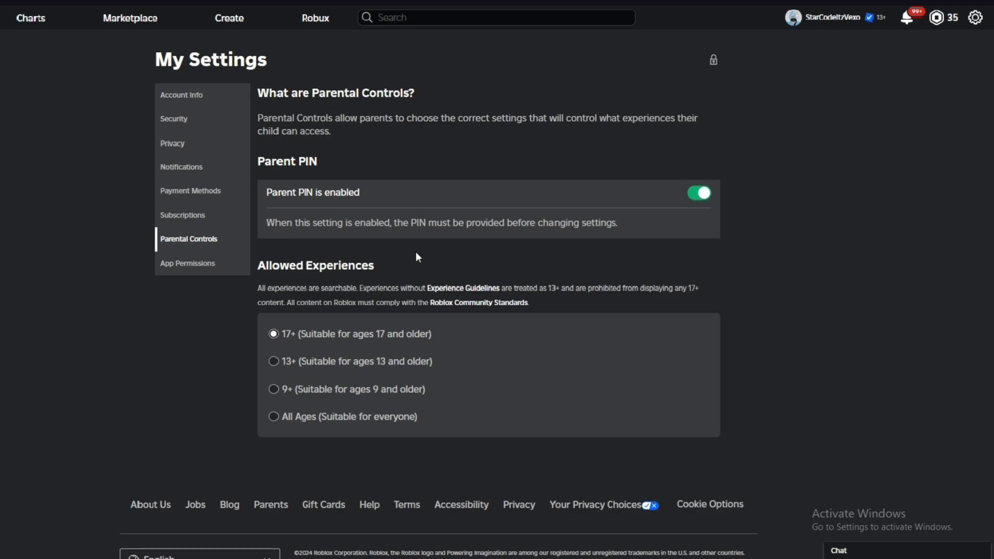
double_click(270, 193)
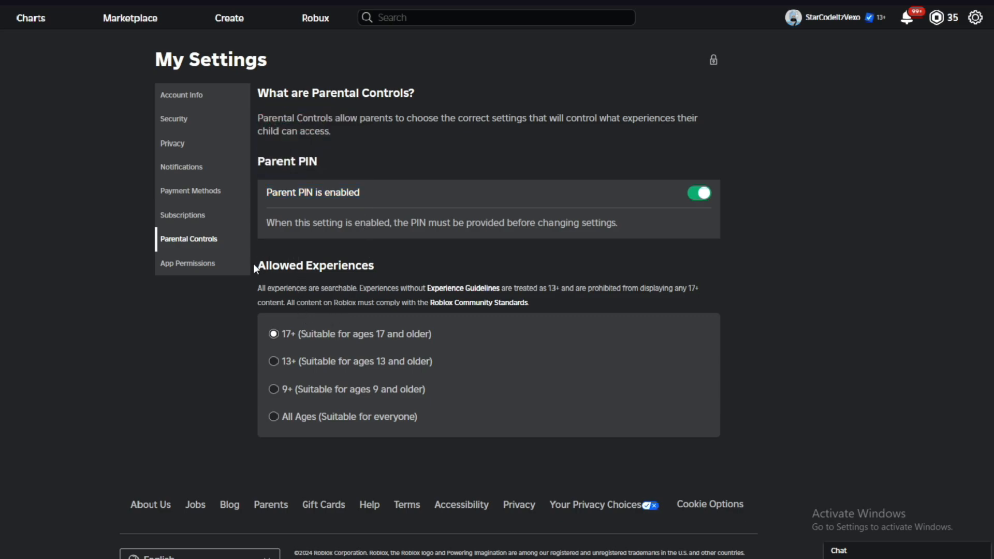
mouse_move(494, 270)
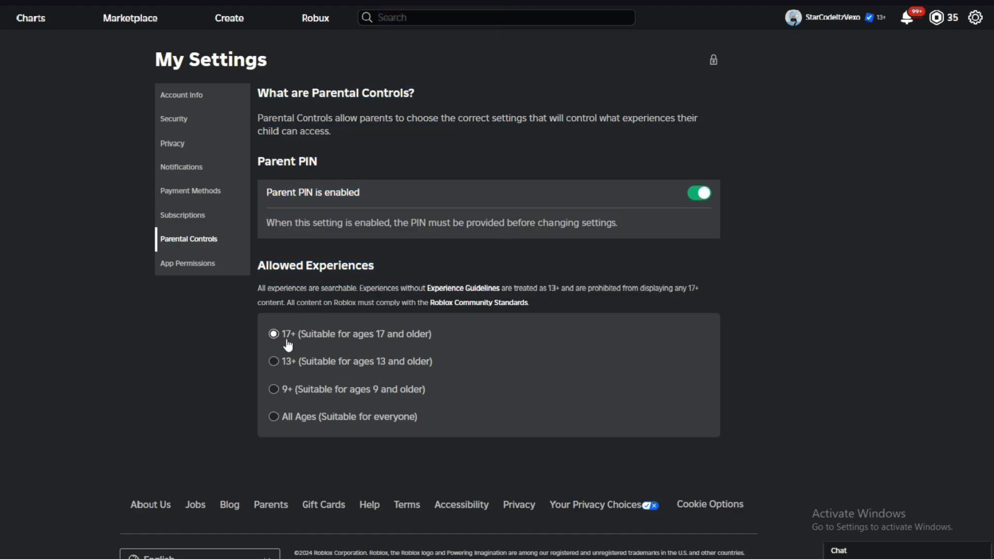
mouse_move(291, 422)
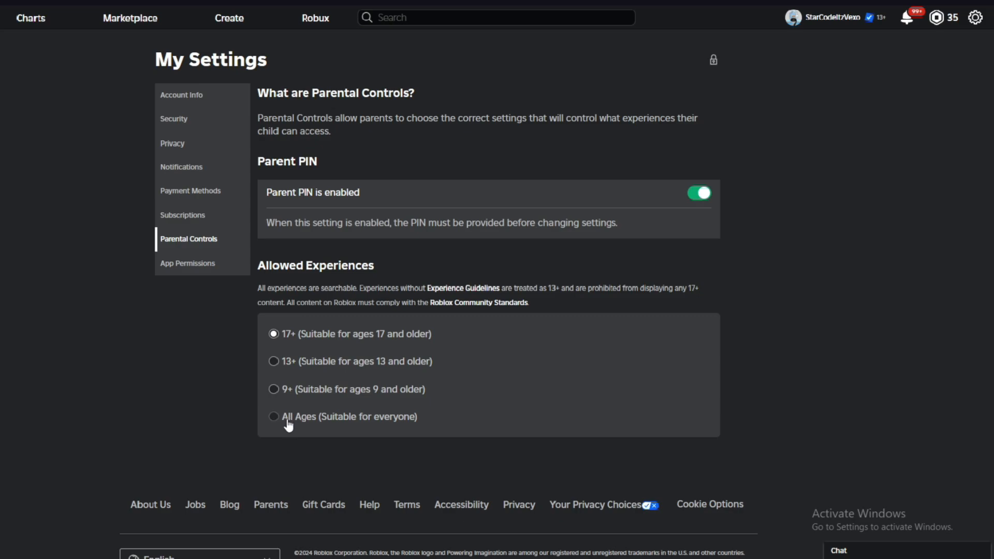
mouse_move(301, 434)
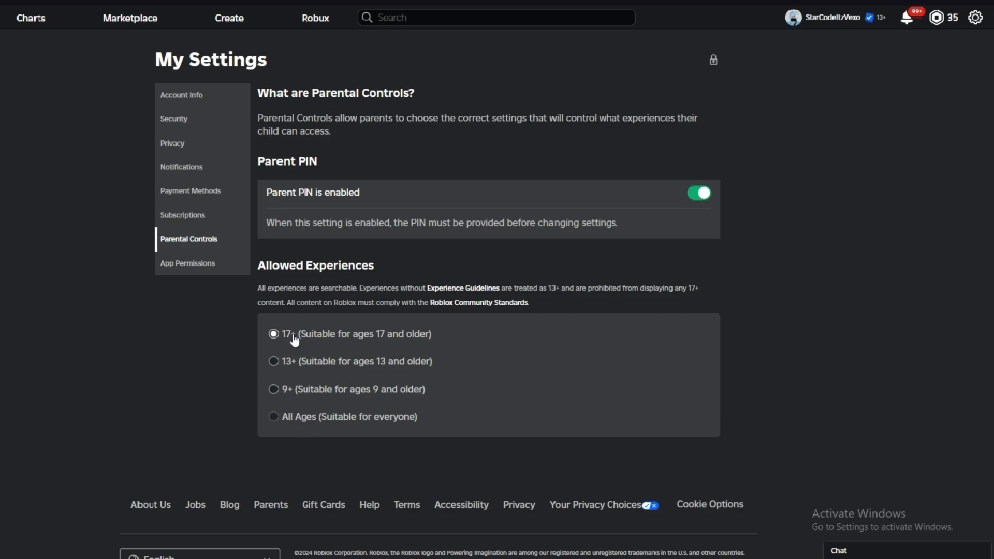
mouse_move(289, 397)
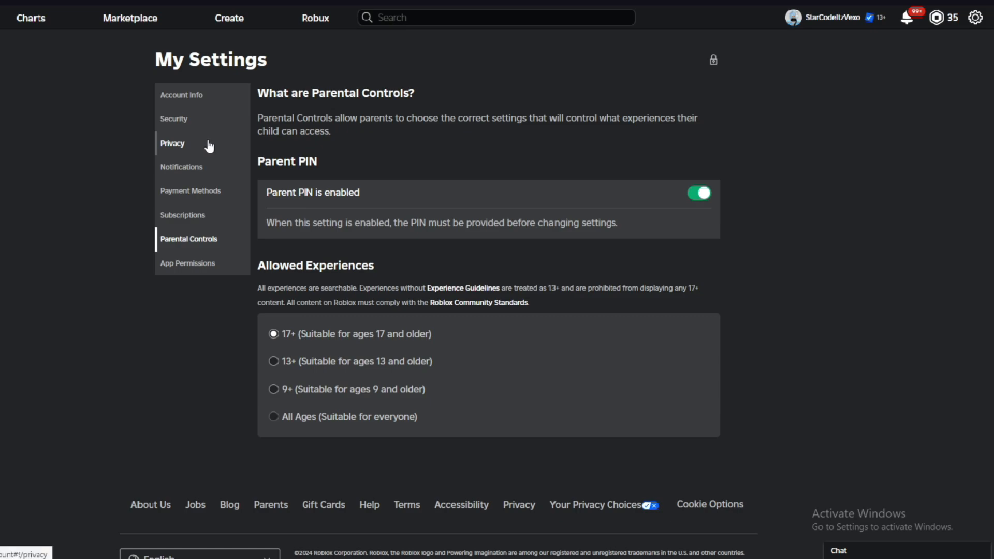
- Flip between Privacy and Parental Controls, ending on Privacy with Account Restrictions disabled and communication Custom
click(172, 143)
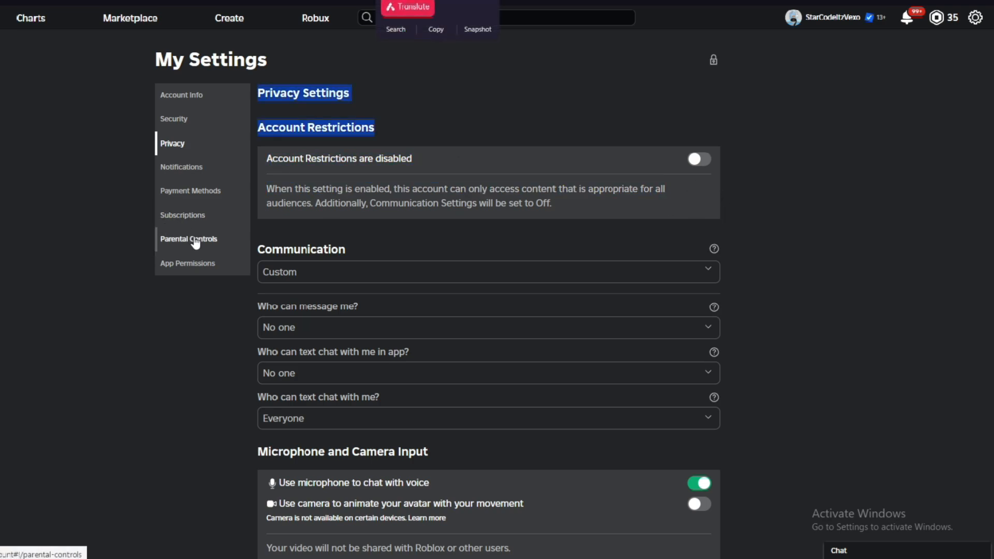
click(189, 239)
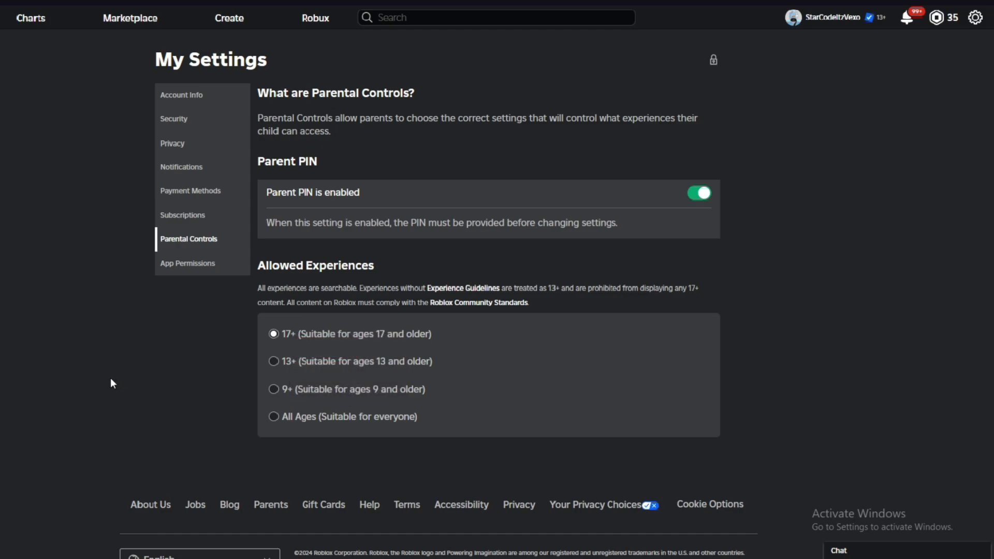
mouse_move(190, 146)
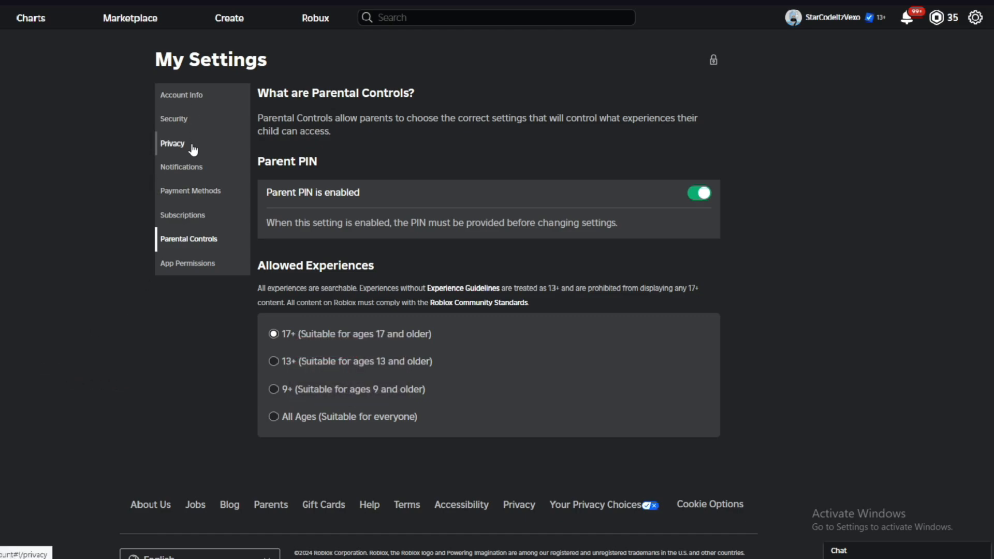
click(173, 143)
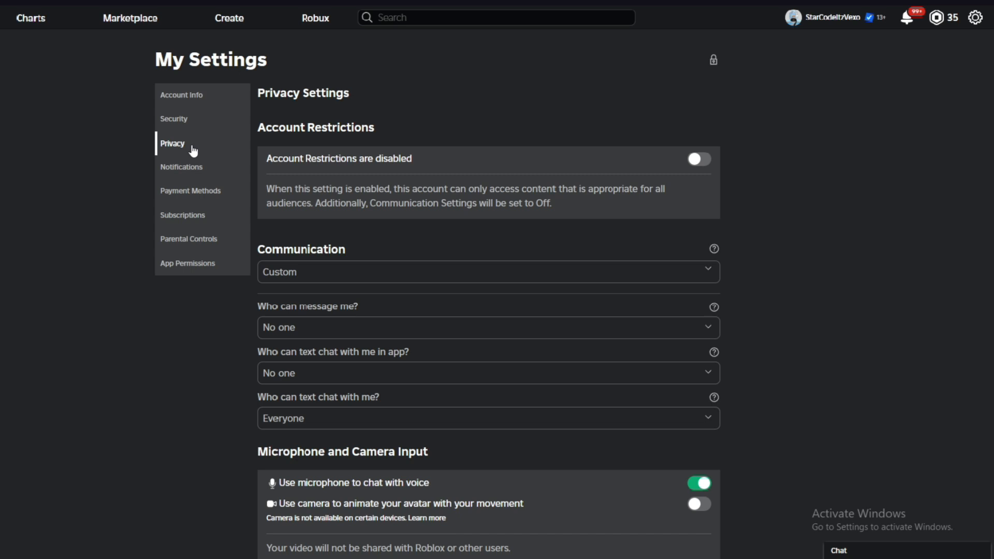